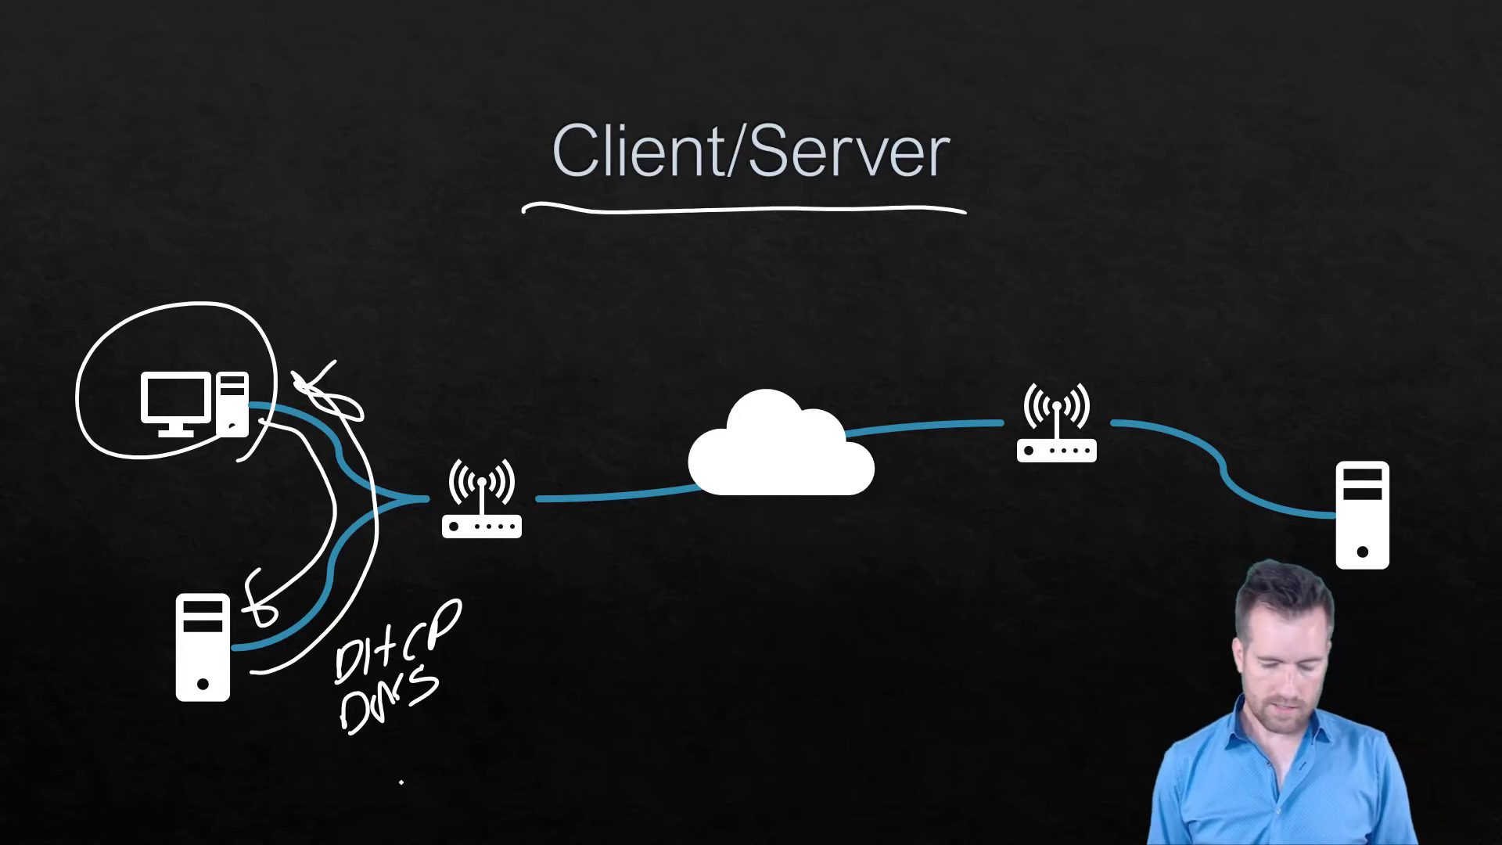
type("D.S")
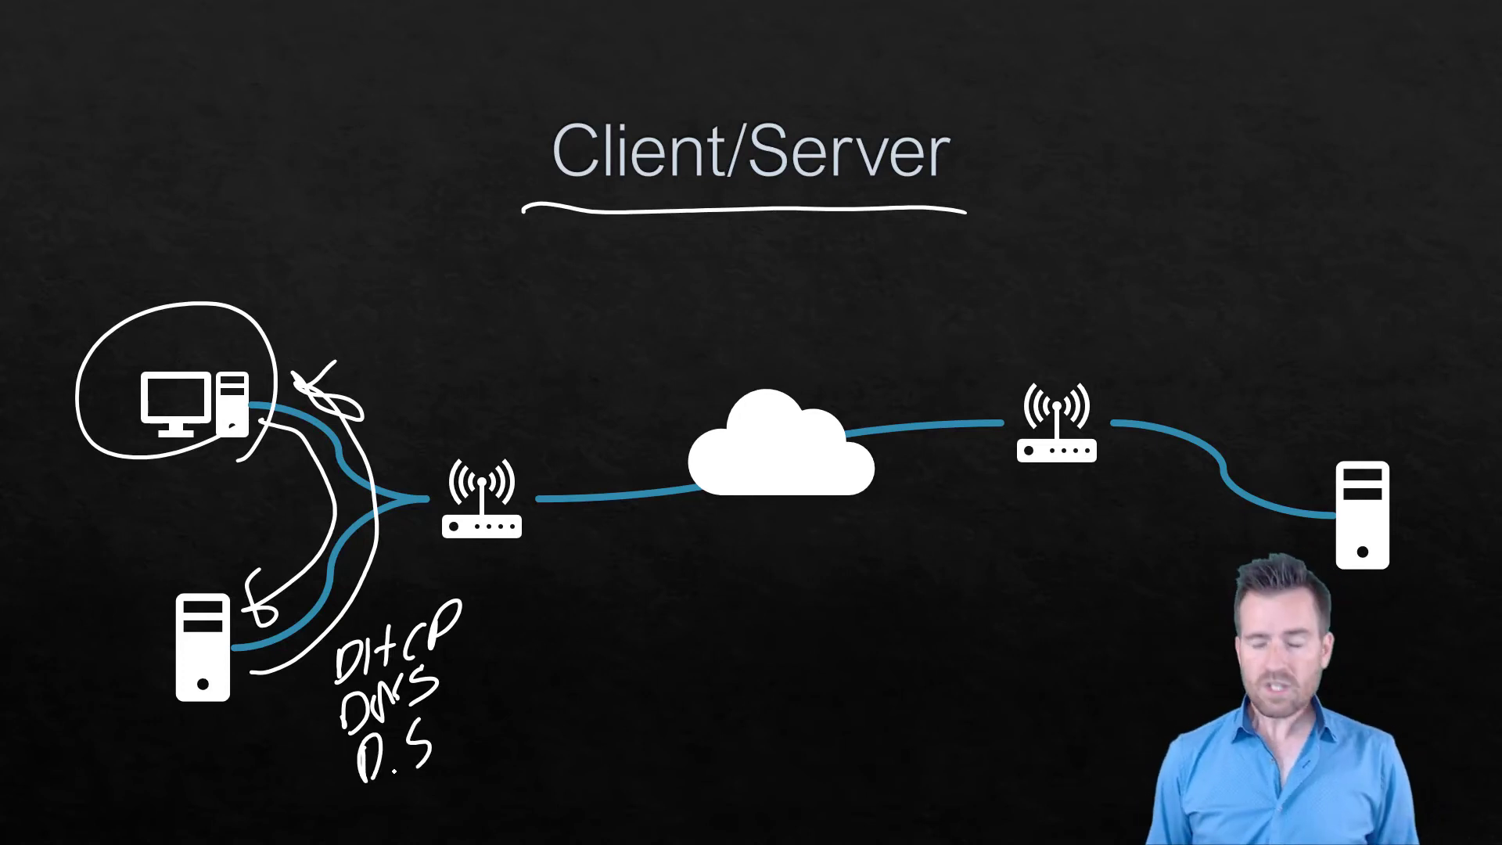